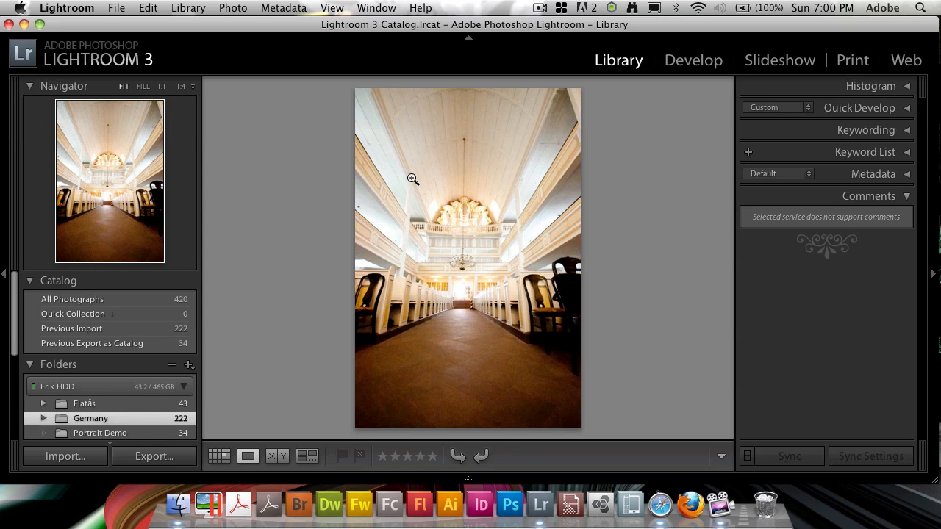
{"action": "mouse_move", "coordinate": [215, 221]}
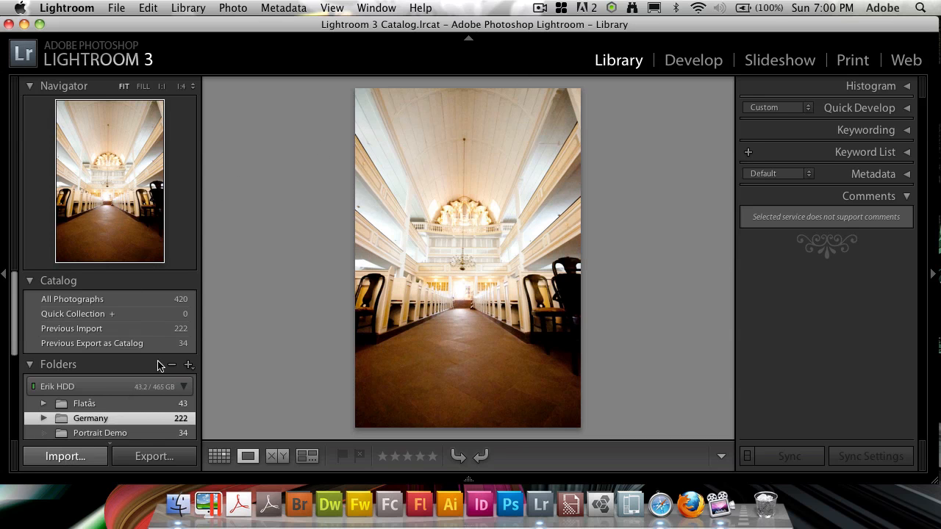
Start an import from the Germany folder as Copy as DNG, showing Destination settings.
{"action": "left_click", "coordinate": [64, 456]}
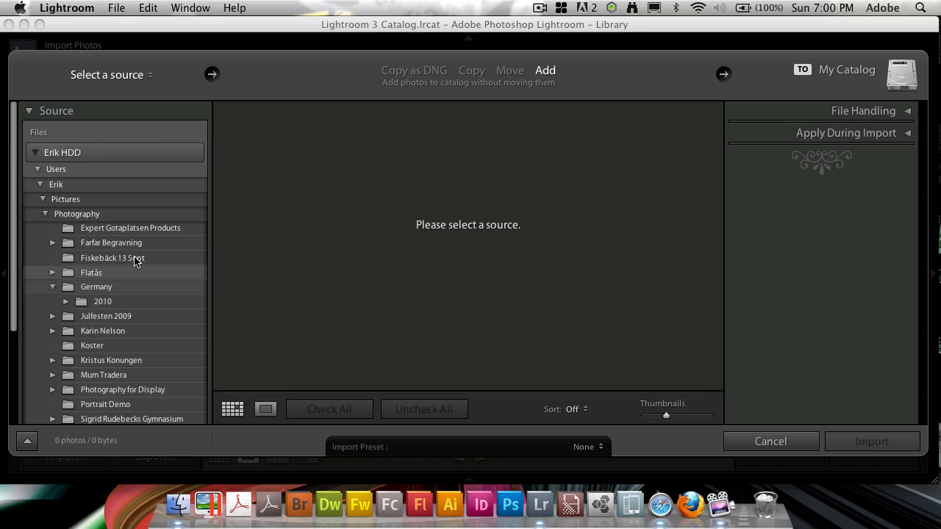
{"action": "left_click", "coordinate": [96, 287]}
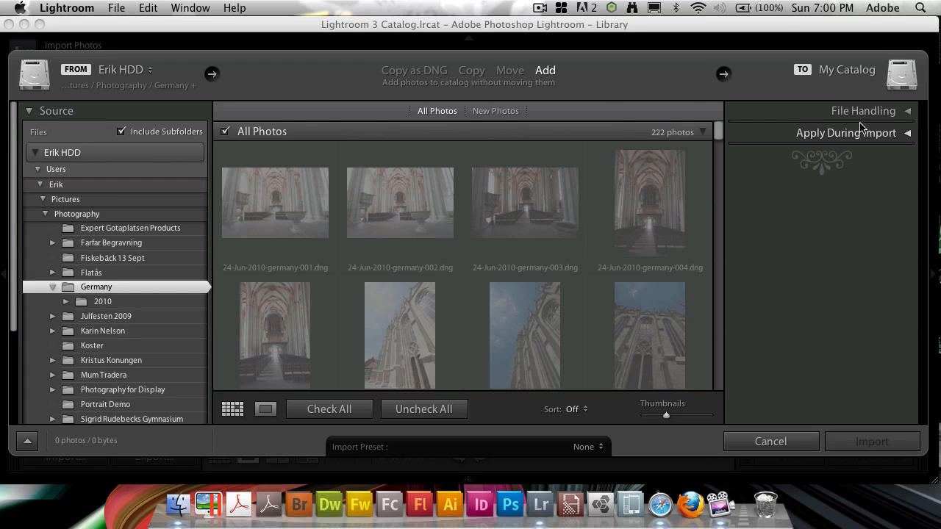
{"action": "left_click", "coordinate": [412, 70]}
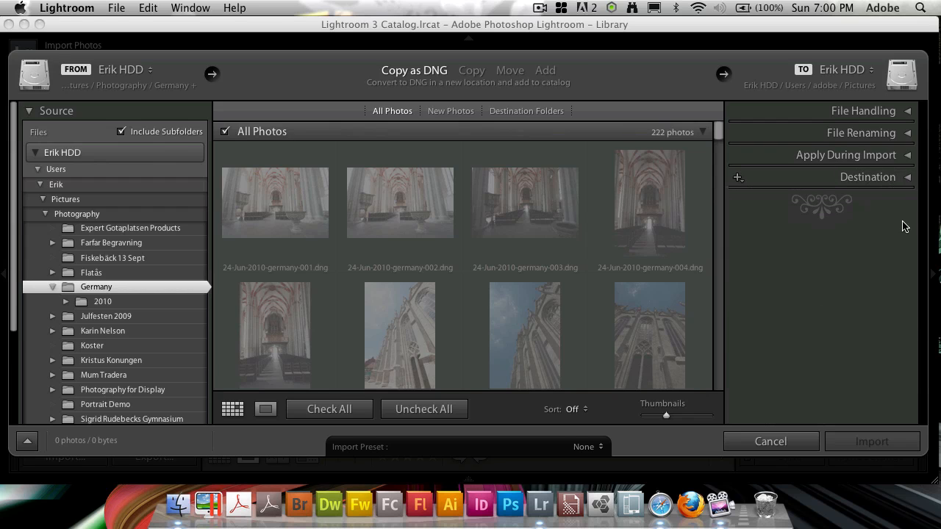
{"action": "left_click", "coordinate": [846, 155]}
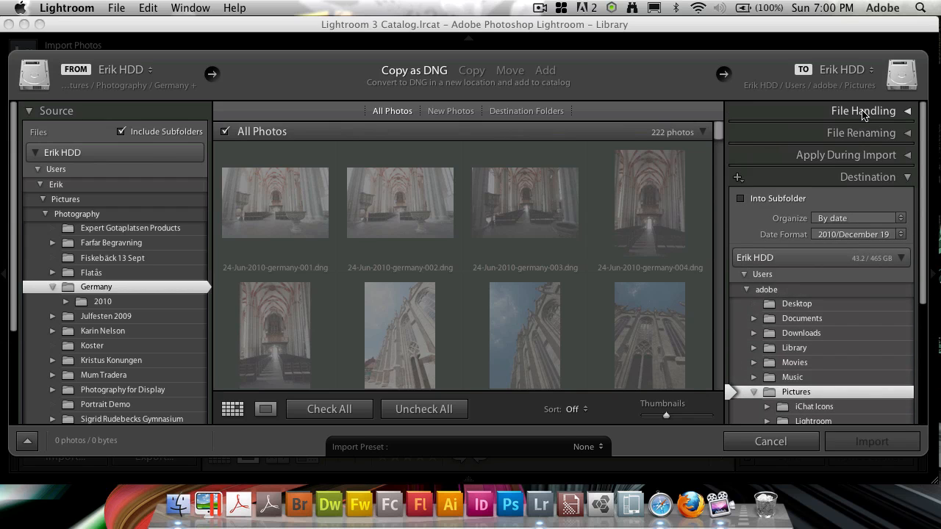
Show File Handling, hide Destination, and enable Make a Second Copy To.
{"action": "left_click", "coordinate": [862, 110]}
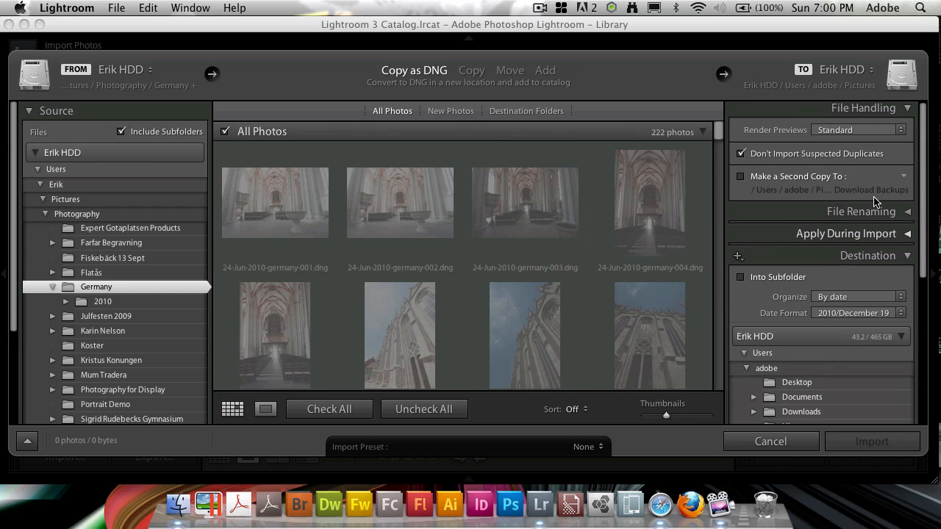
{"action": "left_click", "coordinate": [868, 255]}
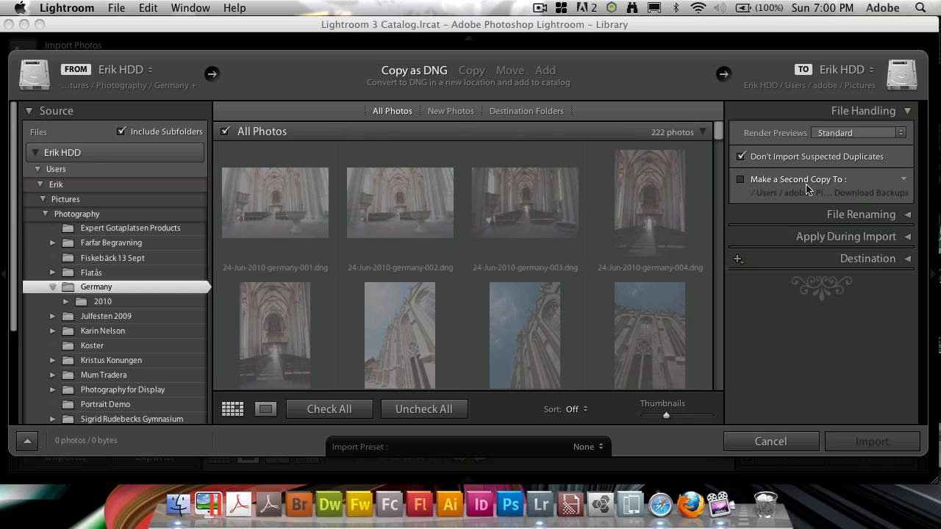
{"action": "mouse_move", "coordinate": [829, 182]}
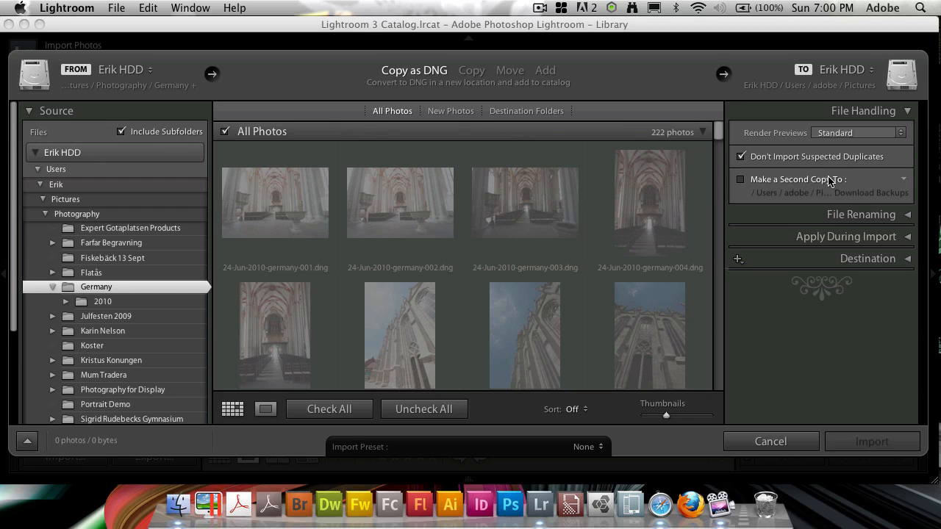
{"action": "left_click", "coordinate": [741, 179]}
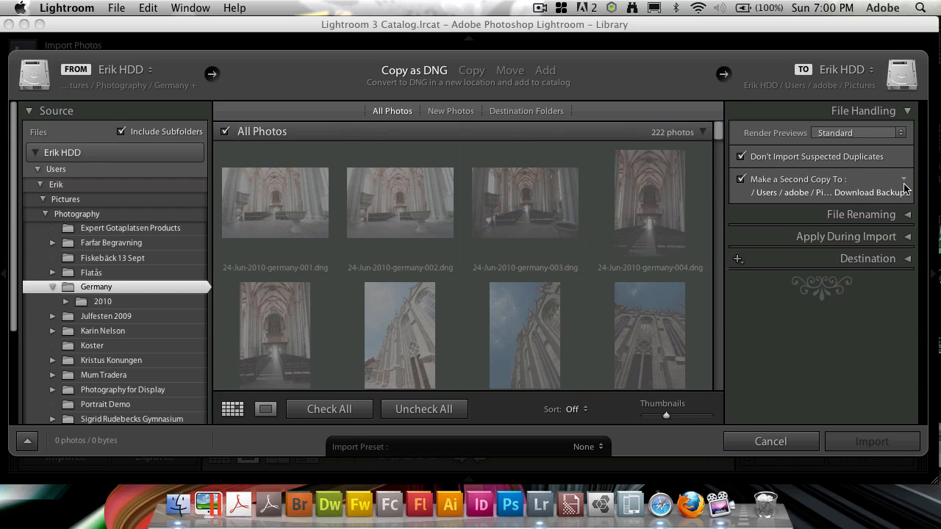
Browse for the second-copy folder, then close the chooser keeping Download Backups.
{"action": "left_click", "coordinate": [842, 193]}
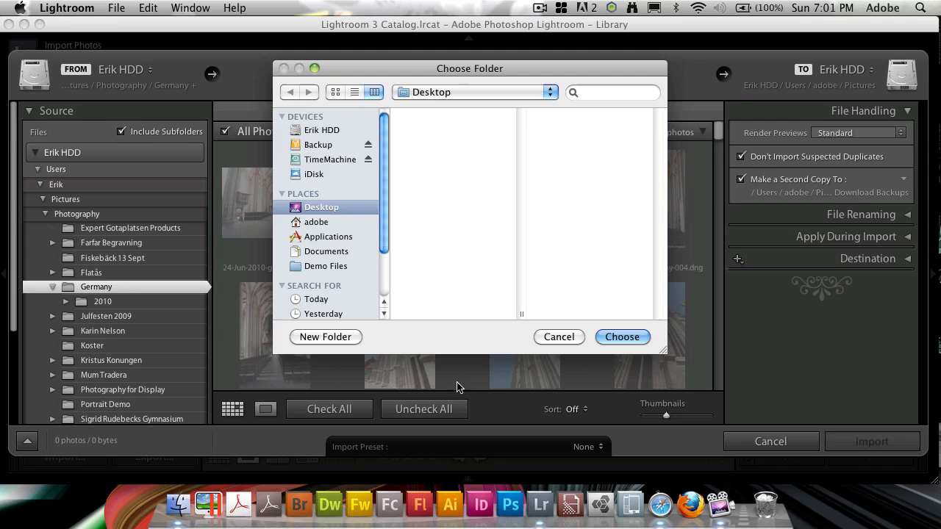
{"action": "left_click", "coordinate": [474, 92]}
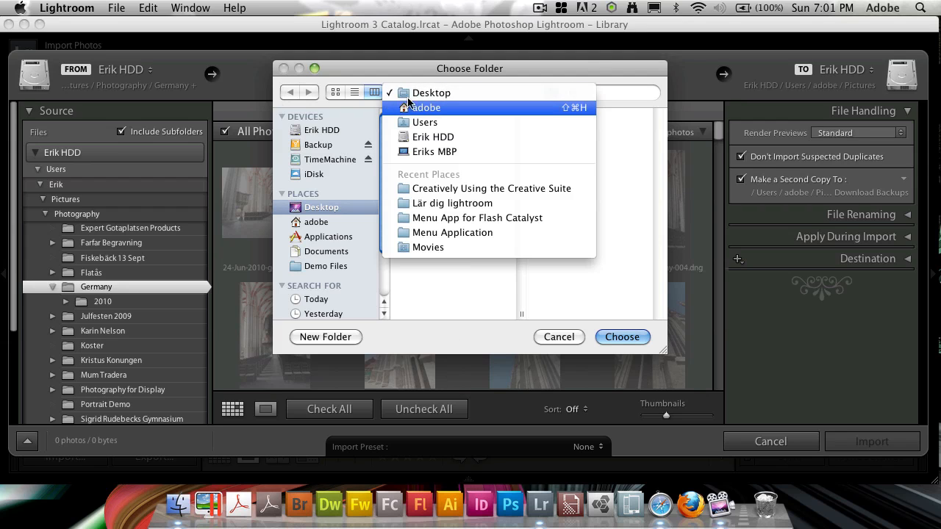
{"action": "left_click", "coordinate": [431, 92]}
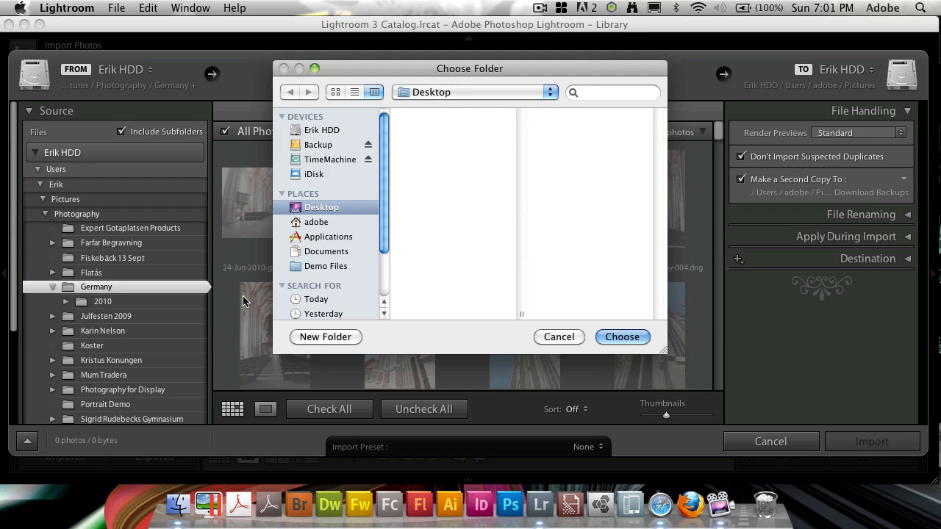
{"action": "mouse_move", "coordinate": [584, 283]}
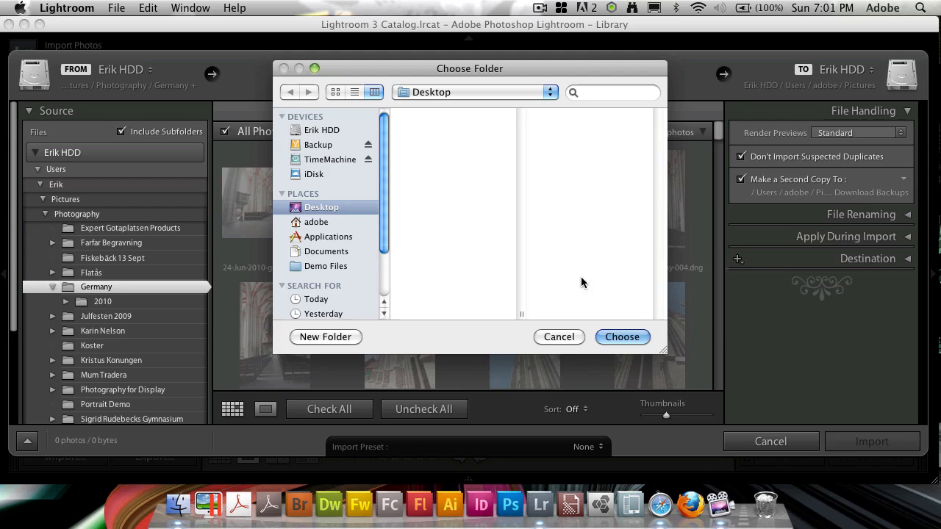
{"action": "left_click", "coordinate": [622, 336]}
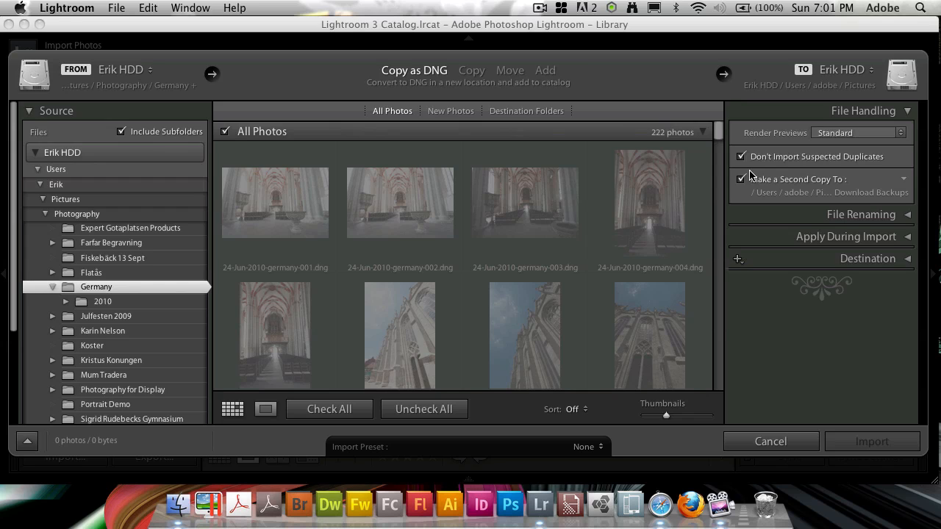
{"action": "mouse_move", "coordinate": [831, 185]}
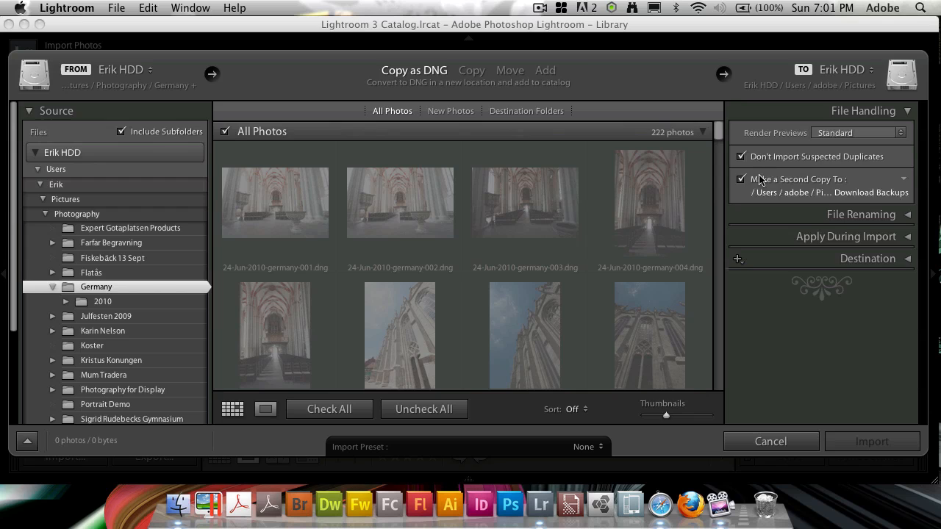
Uncheck Make a Second Copy To so no backup copy is made.
{"action": "left_click", "coordinate": [741, 178]}
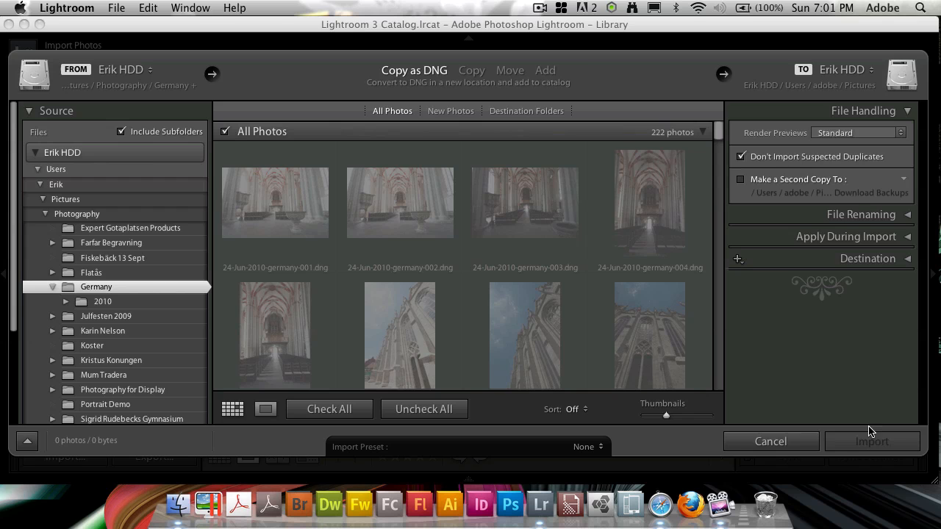
{"action": "mouse_move", "coordinate": [801, 449]}
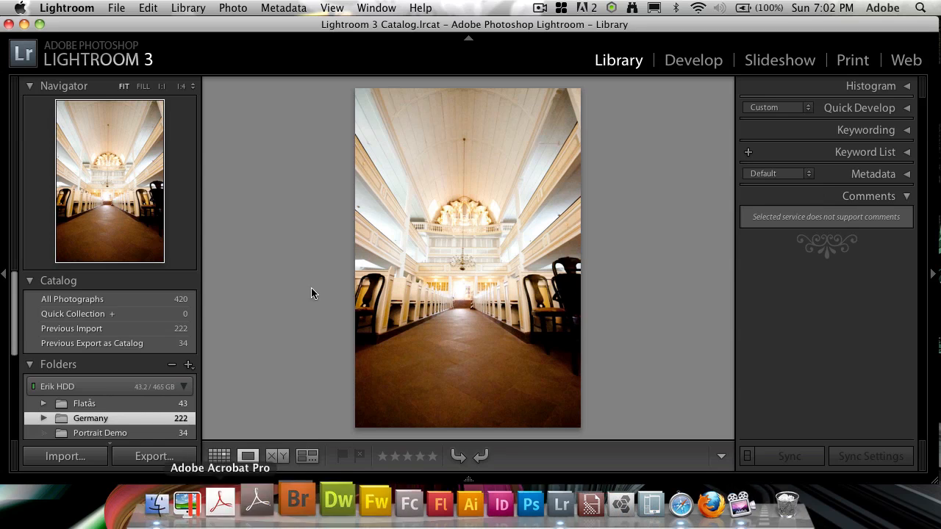
{"action": "mouse_move", "coordinate": [602, 80]}
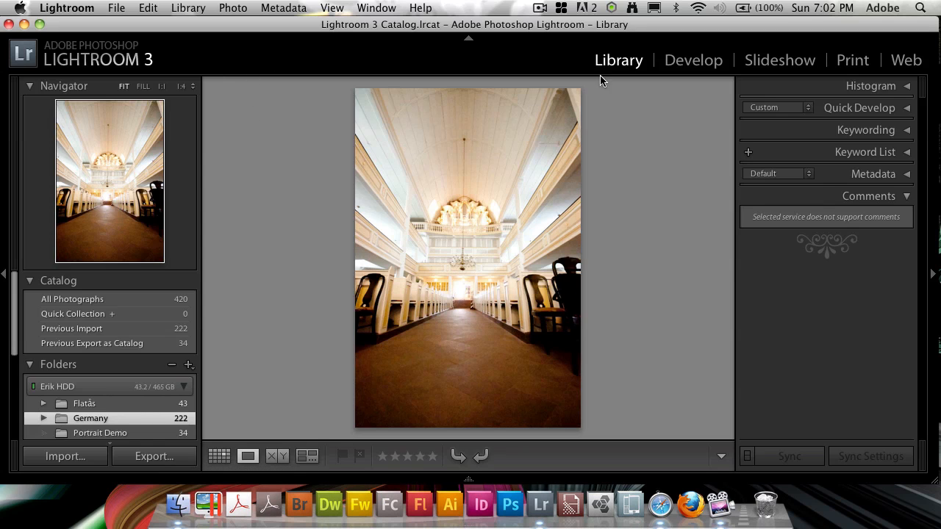
{"action": "mouse_move", "coordinate": [658, 180]}
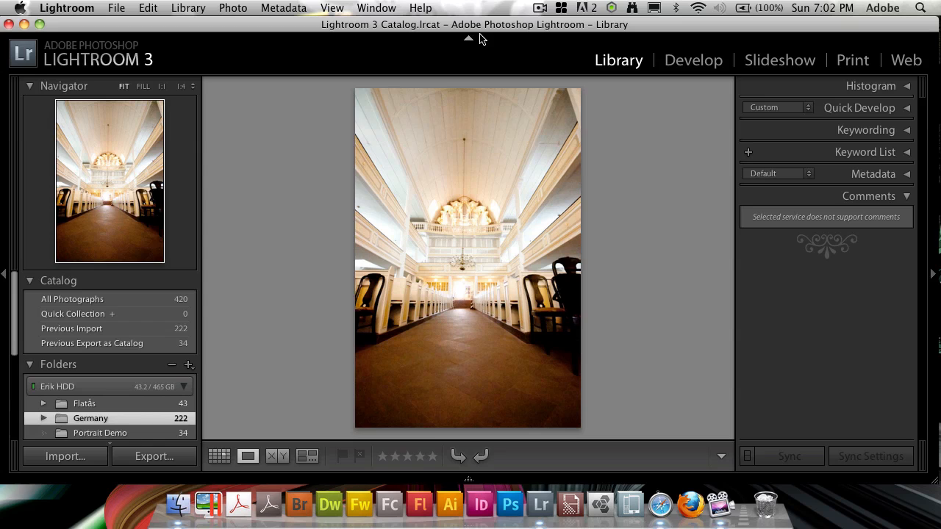
{"action": "mouse_move", "coordinate": [302, 402]}
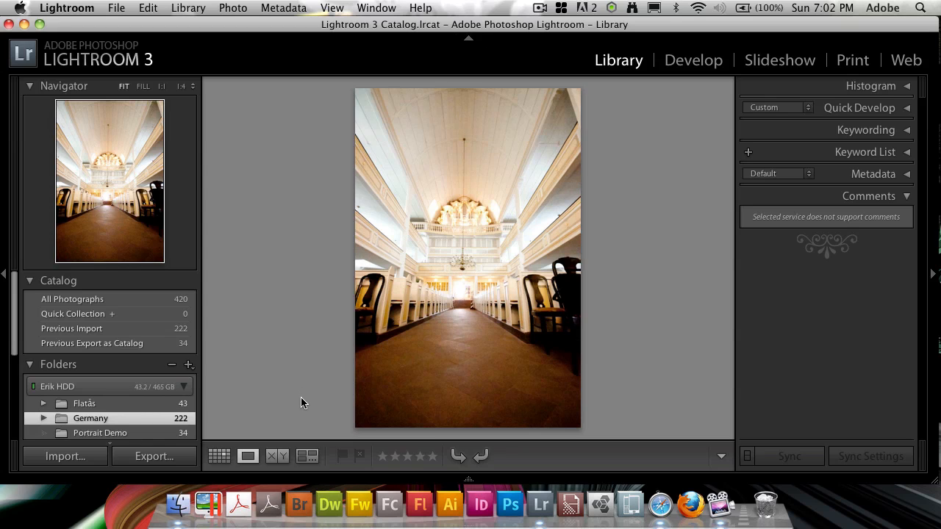
{"action": "mouse_move", "coordinate": [312, 422]}
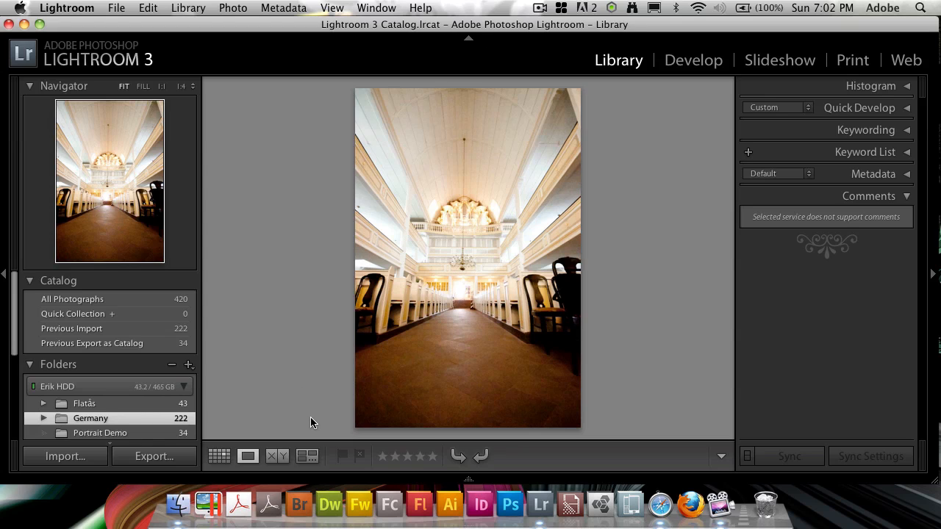
{"action": "mouse_move", "coordinate": [265, 377]}
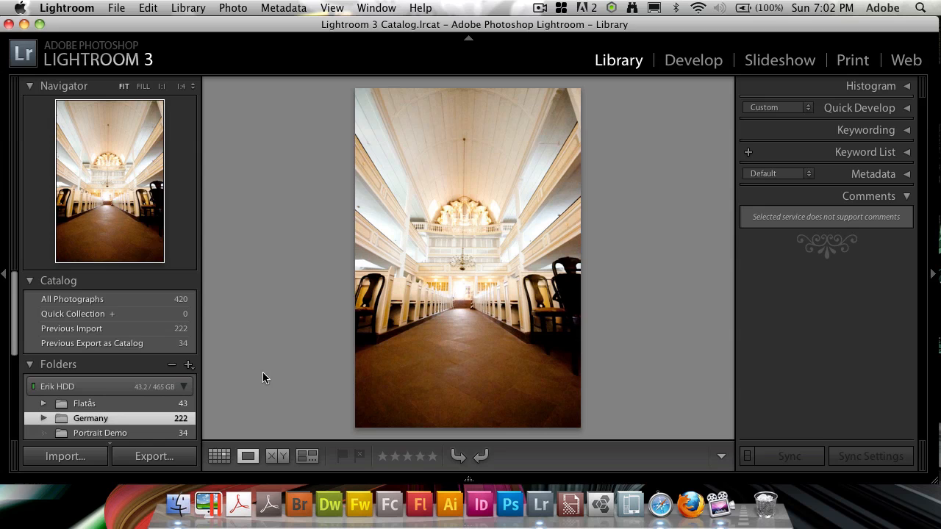
{"action": "mouse_move", "coordinate": [147, 244]}
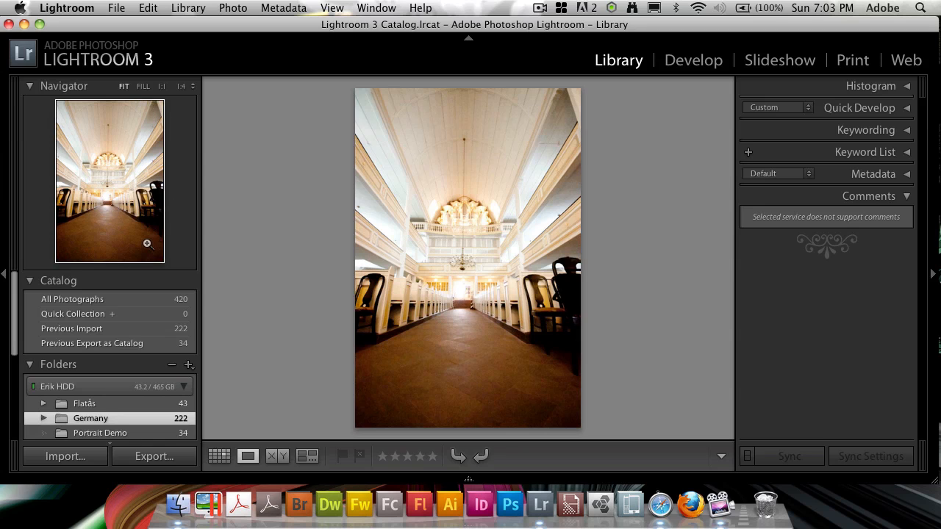
{"action": "mouse_move", "coordinate": [129, 244]}
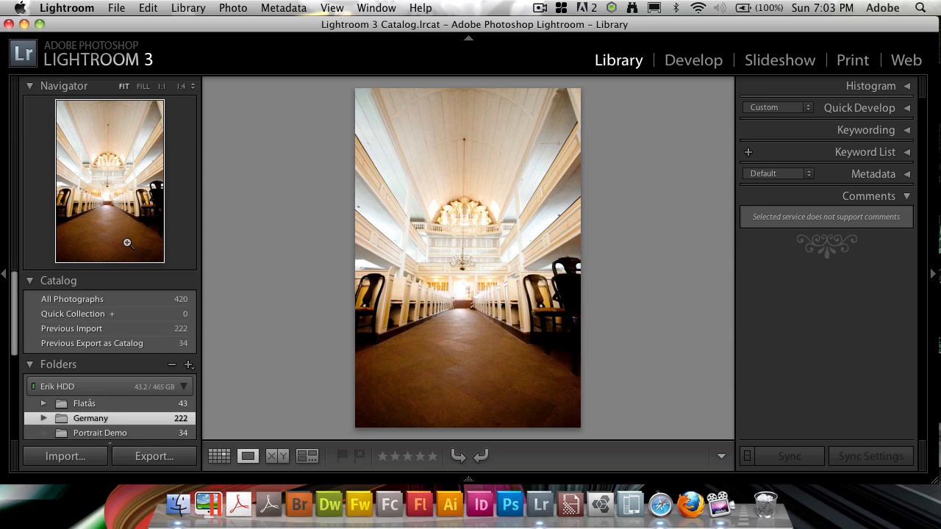
{"action": "mouse_move", "coordinate": [118, 8]}
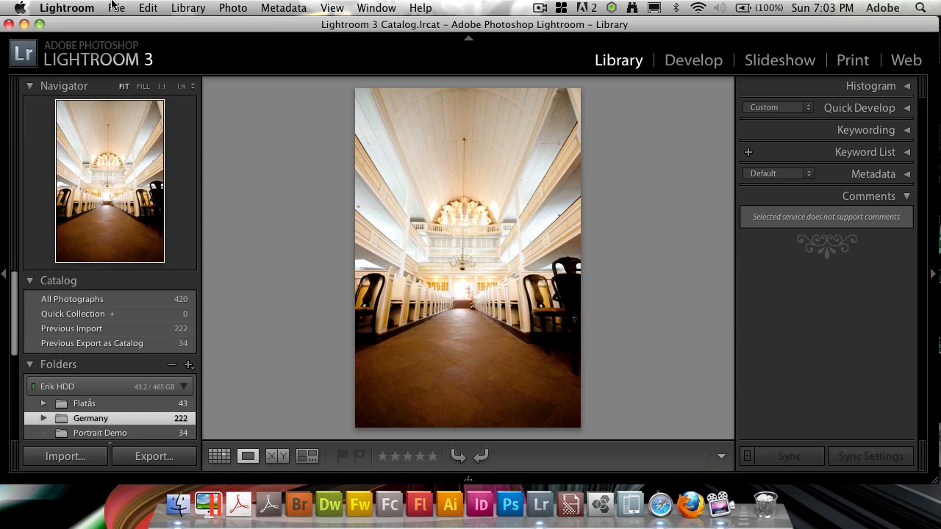
Open the Lightroom menu toward Catalog Settings.
{"action": "left_click", "coordinate": [67, 8]}
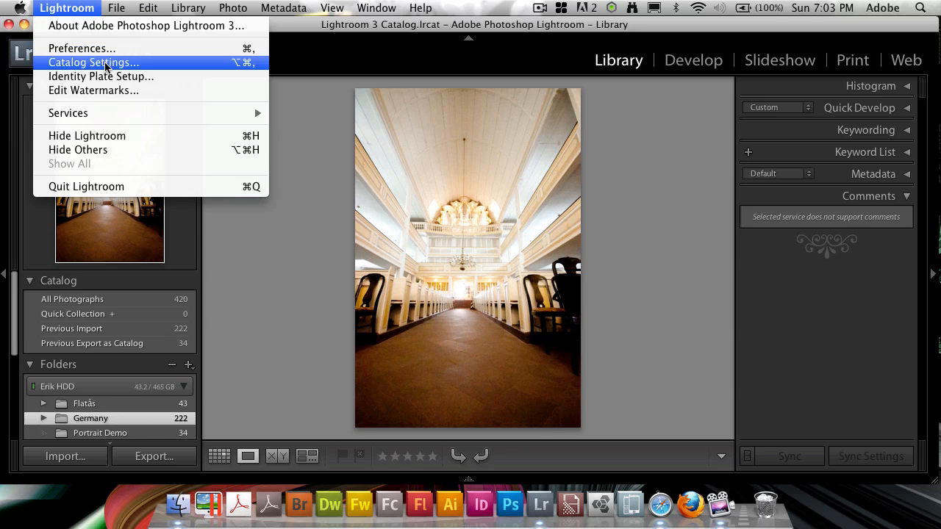
Open Catalog Settings and view its Metadata tab.
{"action": "left_click", "coordinate": [90, 62]}
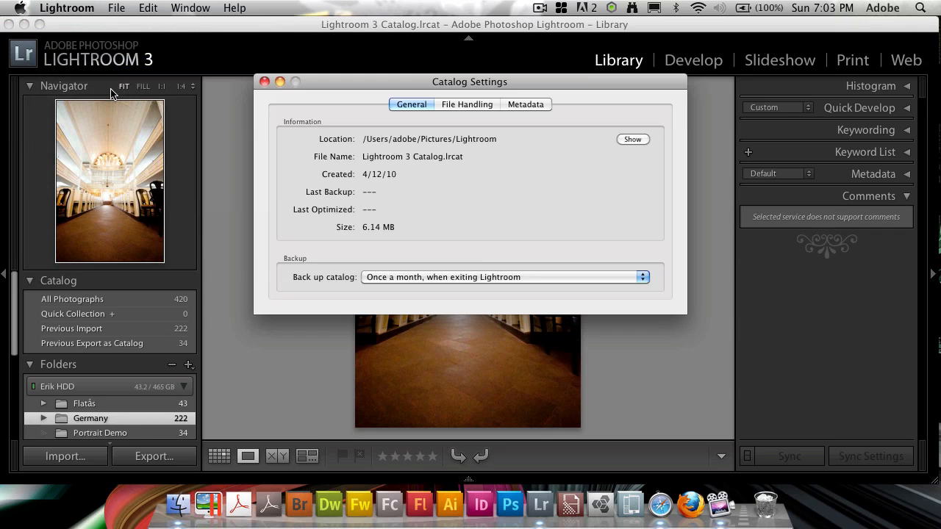
{"action": "left_click", "coordinate": [526, 104]}
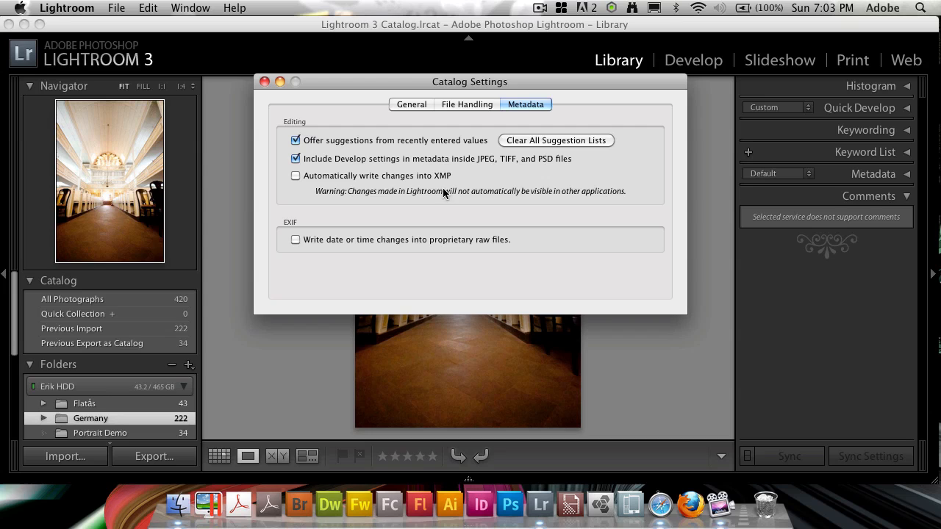
{"action": "mouse_move", "coordinate": [383, 182]}
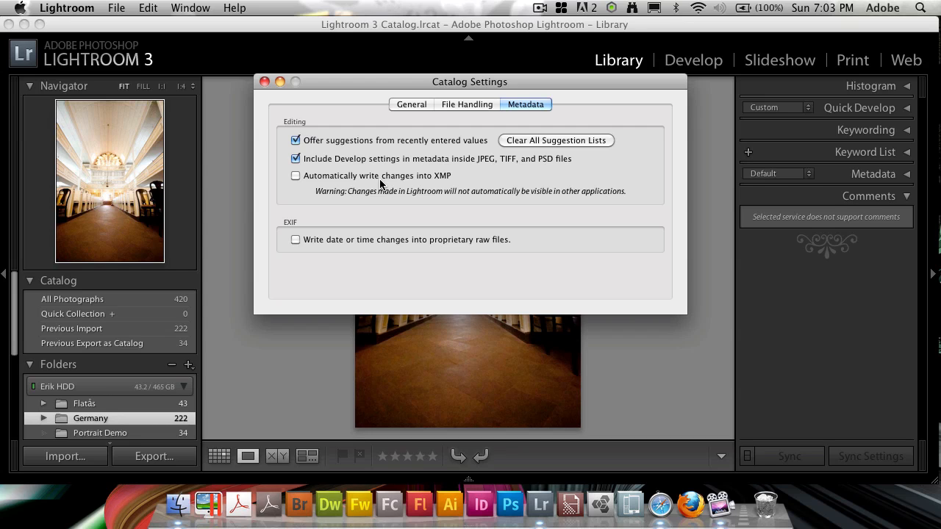
{"action": "mouse_move", "coordinate": [496, 170]}
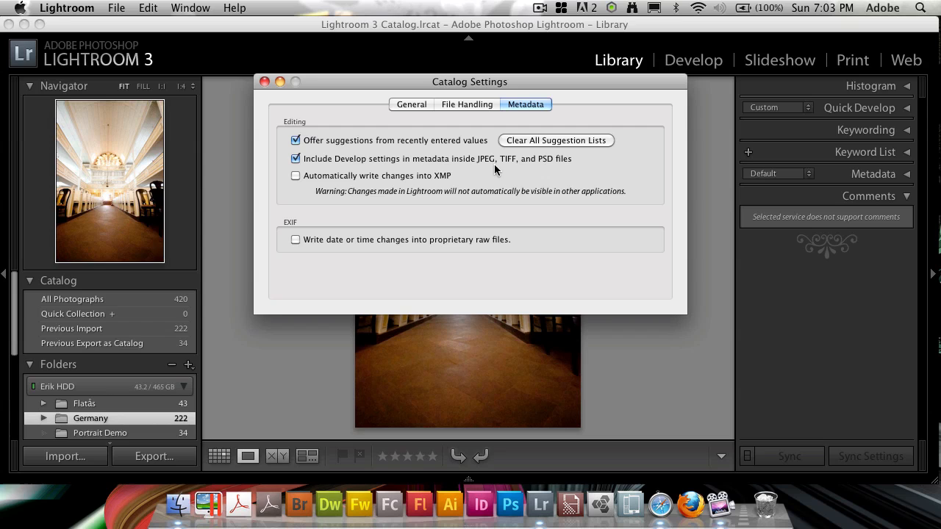
{"action": "mouse_move", "coordinate": [445, 203]}
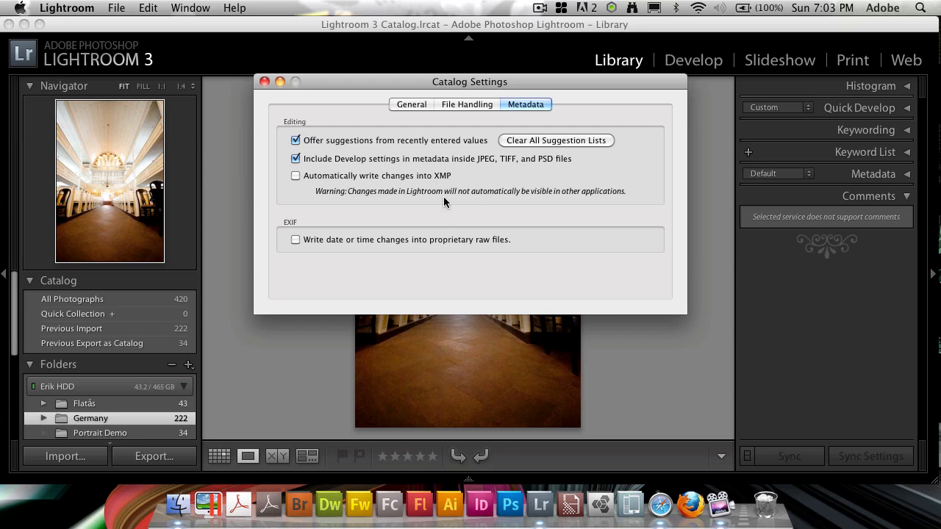
{"action": "mouse_move", "coordinate": [528, 218]}
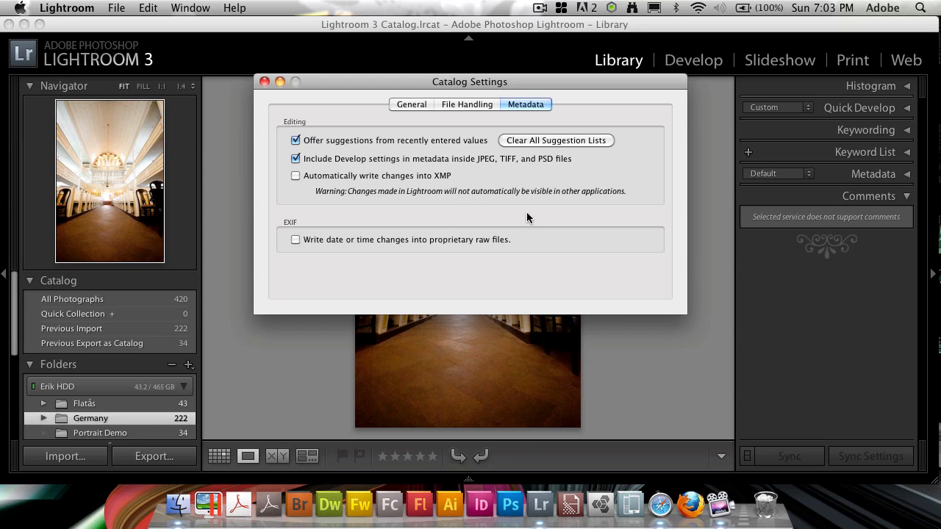
{"action": "mouse_move", "coordinate": [313, 174]}
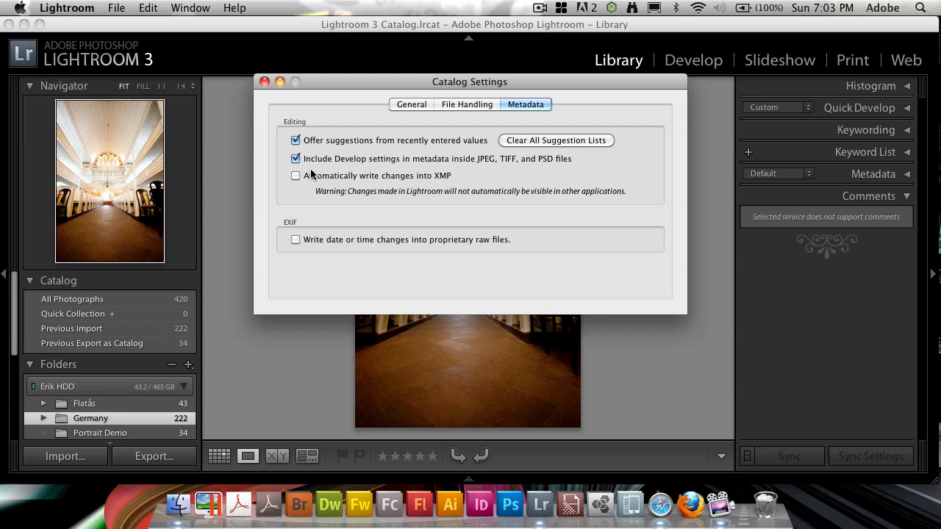
{"action": "mouse_move", "coordinate": [427, 97]}
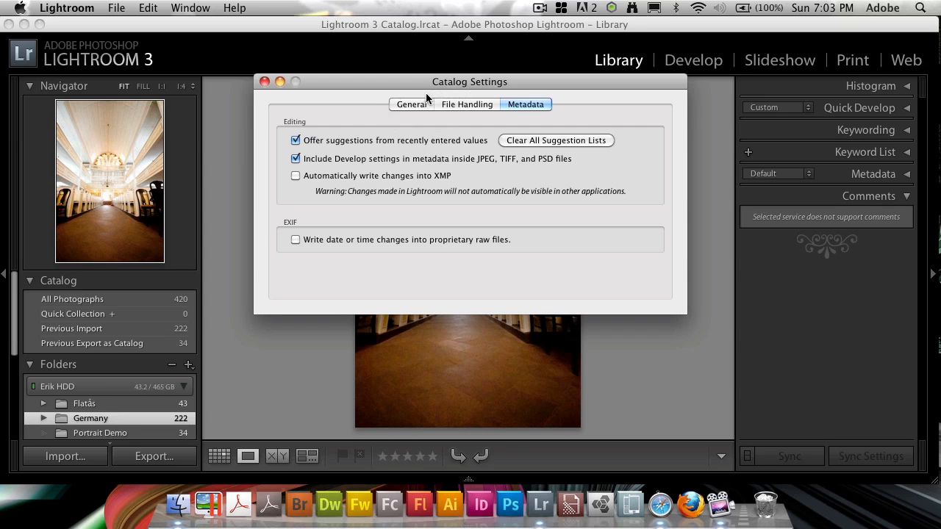
{"action": "mouse_move", "coordinate": [399, 99]}
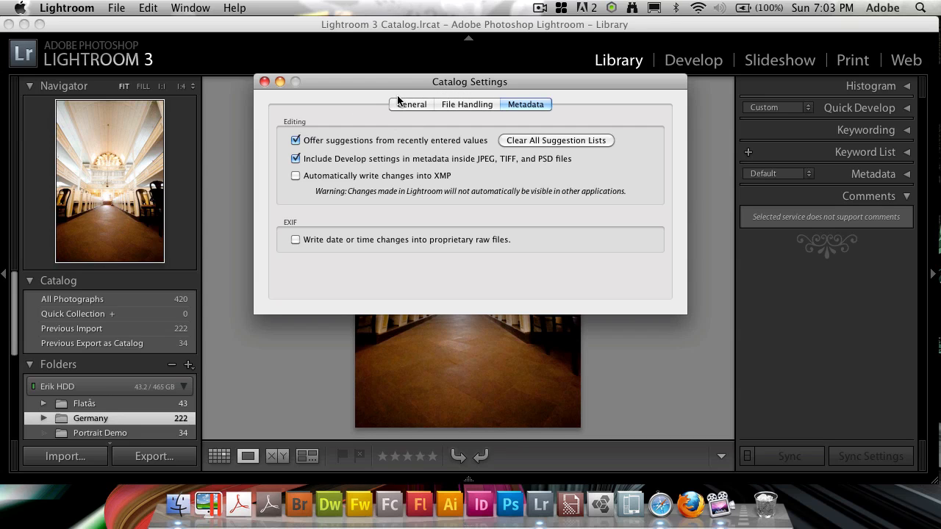
{"action": "mouse_move", "coordinate": [443, 109]}
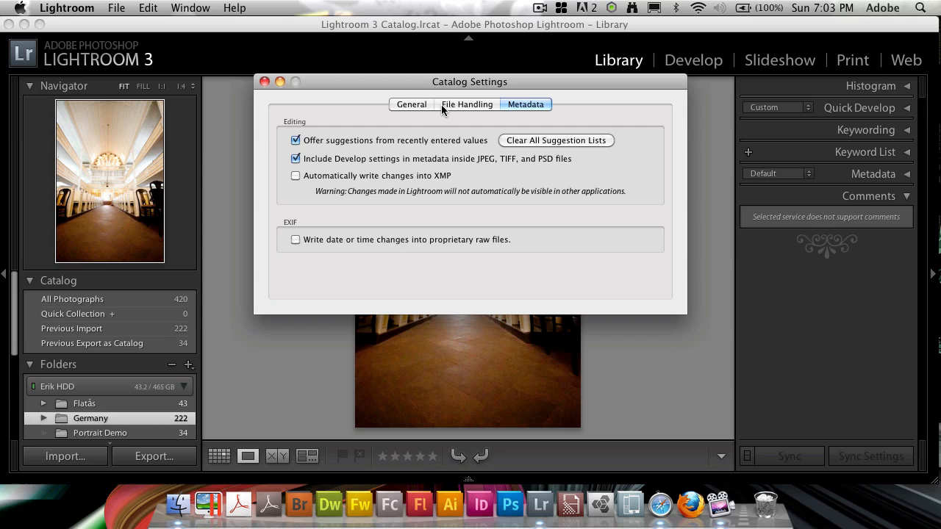
On the General tab, set Back up catalog to 'When Lightroom next exits'.
{"action": "left_click", "coordinate": [411, 104]}
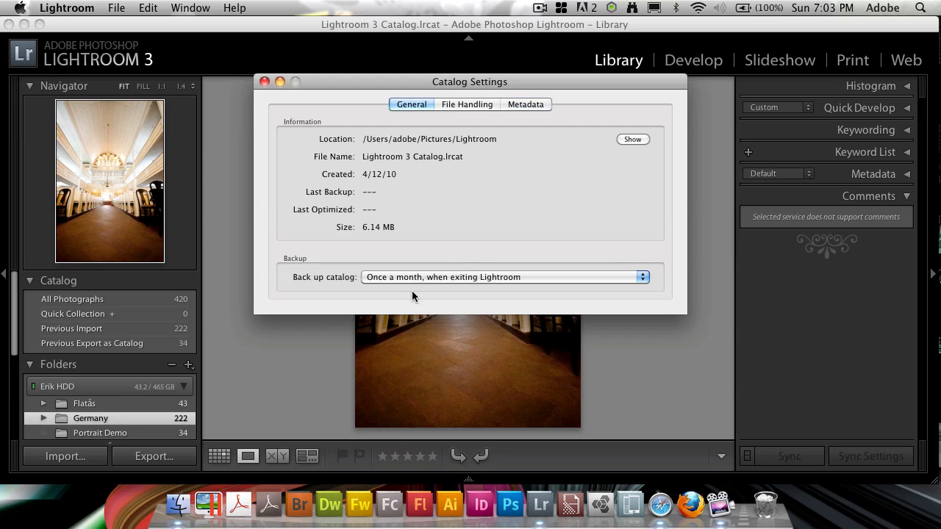
{"action": "left_click", "coordinate": [503, 277]}
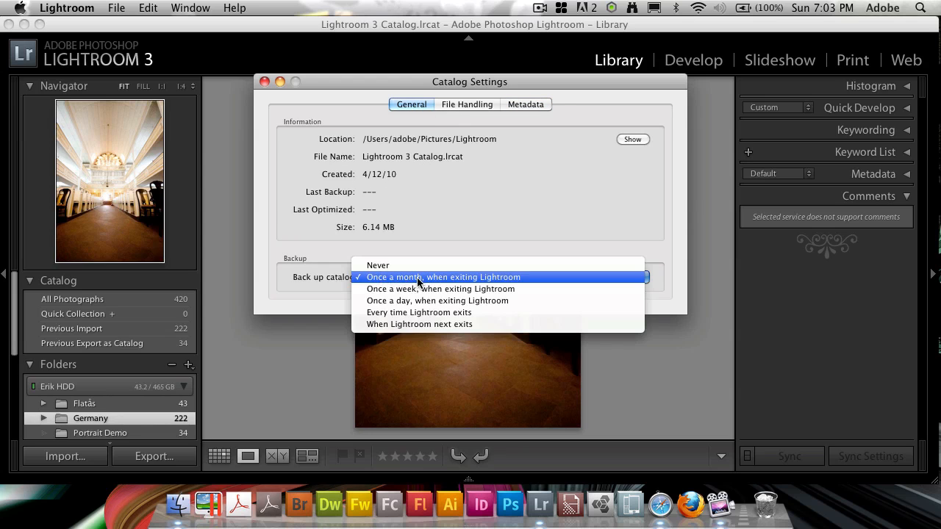
{"action": "mouse_move", "coordinate": [420, 324]}
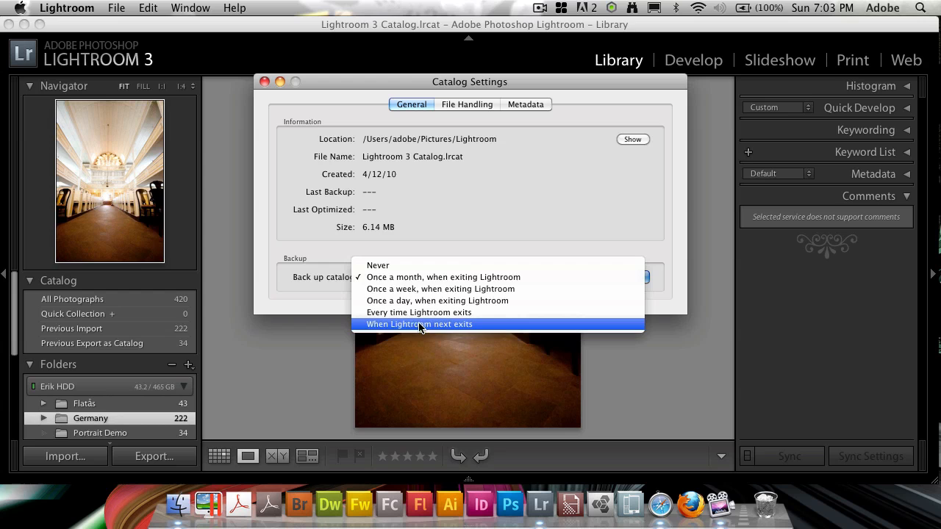
{"action": "mouse_move", "coordinate": [422, 330]}
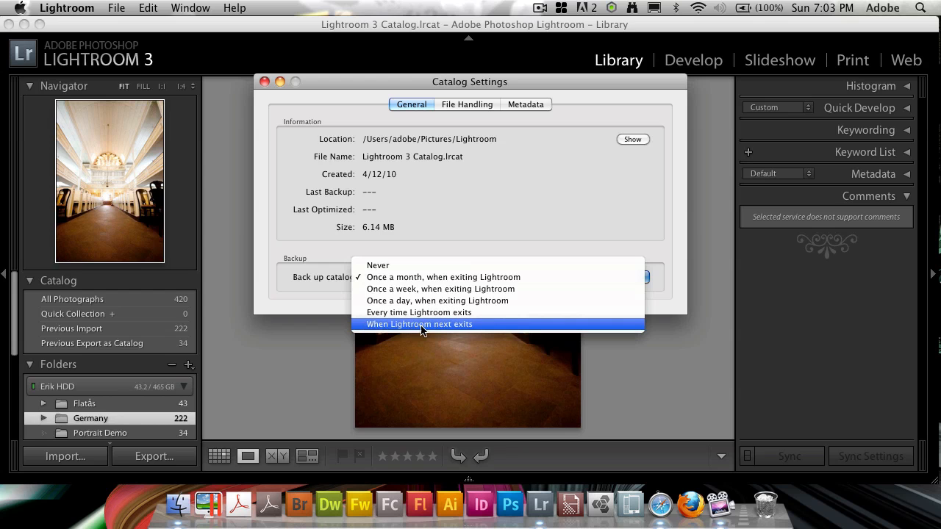
{"action": "left_click", "coordinate": [419, 324]}
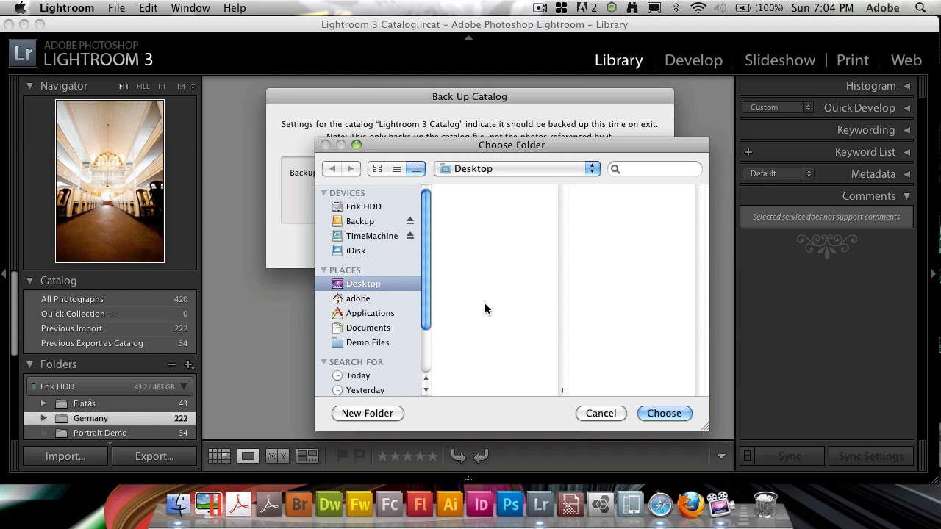
{"action": "mouse_move", "coordinate": [605, 425]}
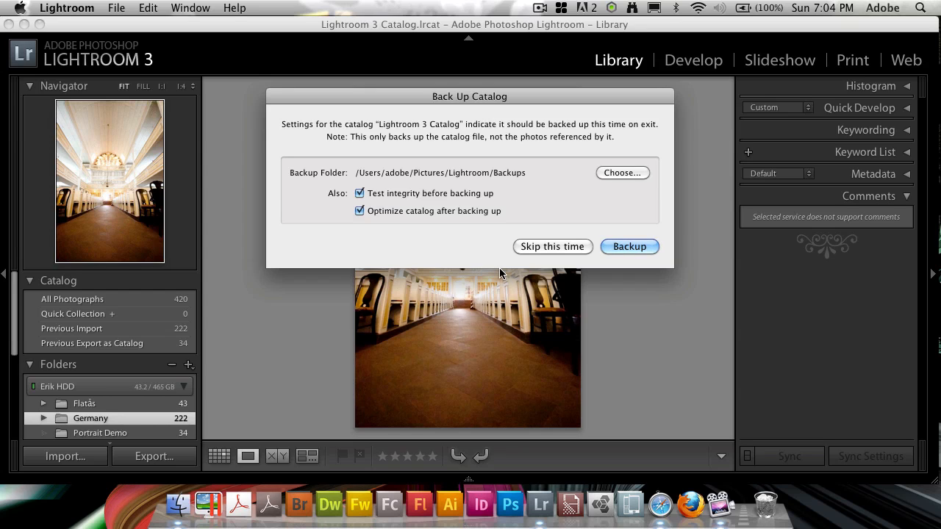
{"action": "mouse_move", "coordinate": [377, 215]}
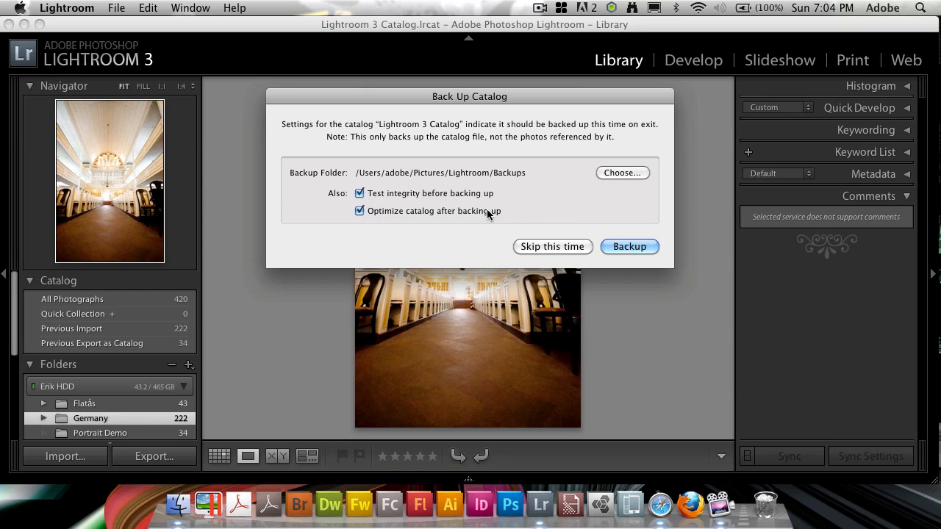
{"action": "mouse_move", "coordinate": [479, 198]}
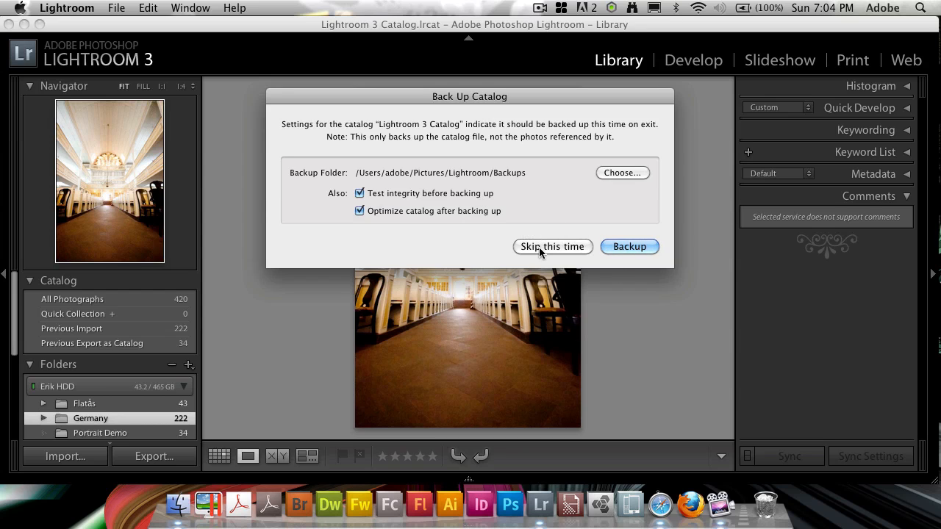
{"action": "mouse_move", "coordinate": [651, 251]}
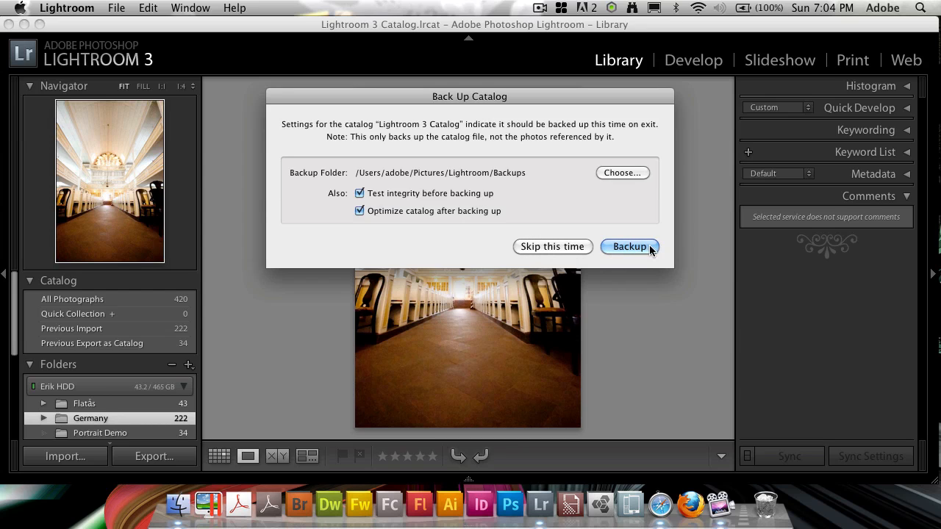
{"action": "mouse_move", "coordinate": [627, 249]}
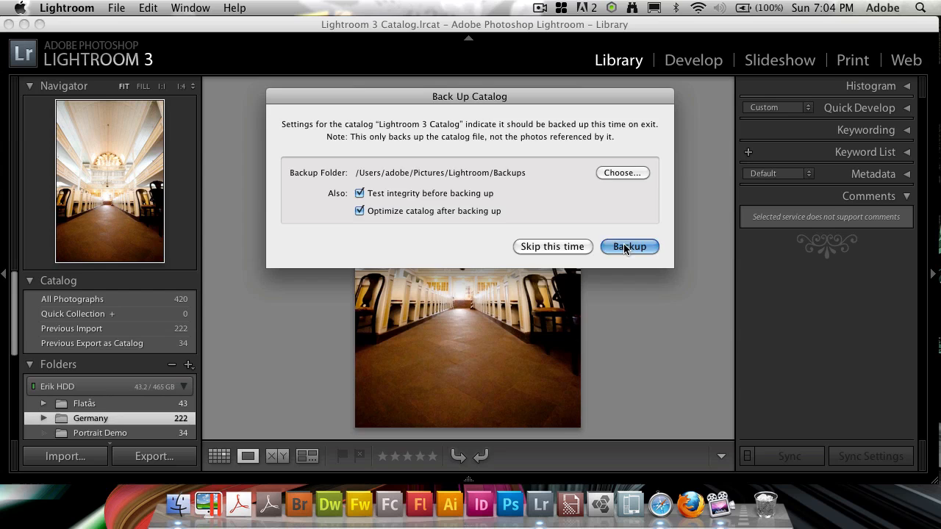
Choose the Desktop as the backup folder and start the catalog backup.
{"action": "left_click", "coordinate": [622, 172]}
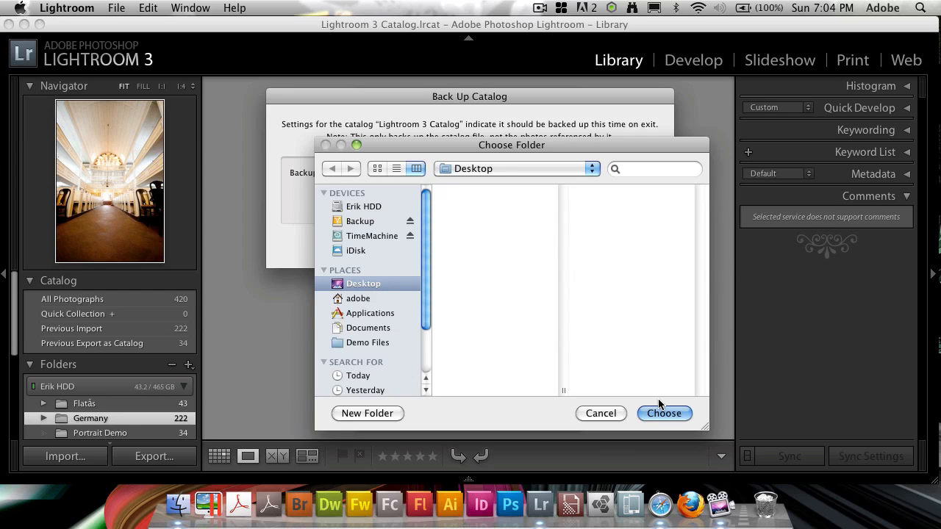
{"action": "left_click", "coordinate": [664, 413]}
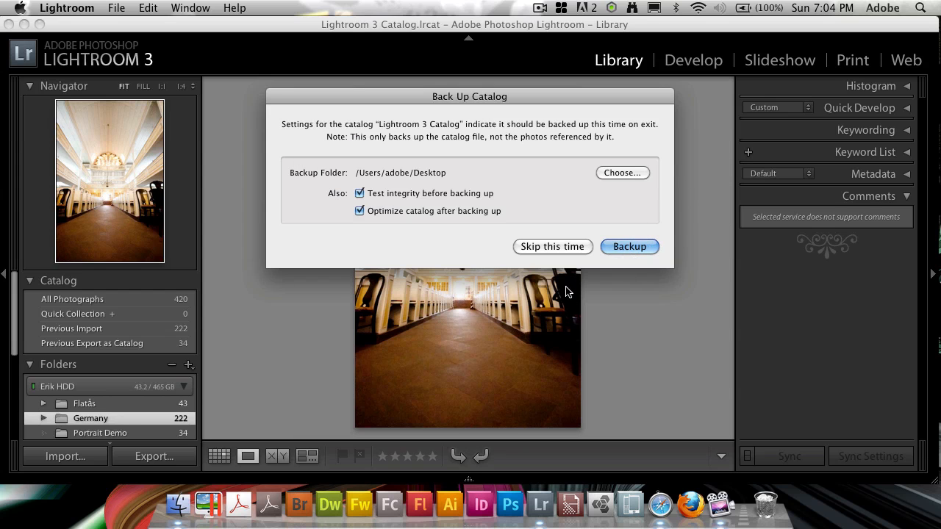
{"action": "left_click", "coordinate": [629, 246]}
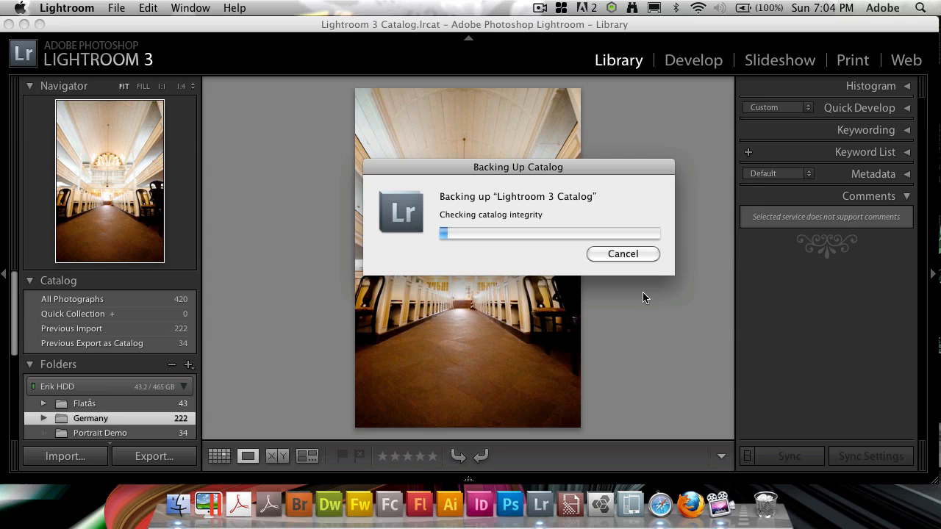
{"action": "mouse_move", "coordinate": [538, 239]}
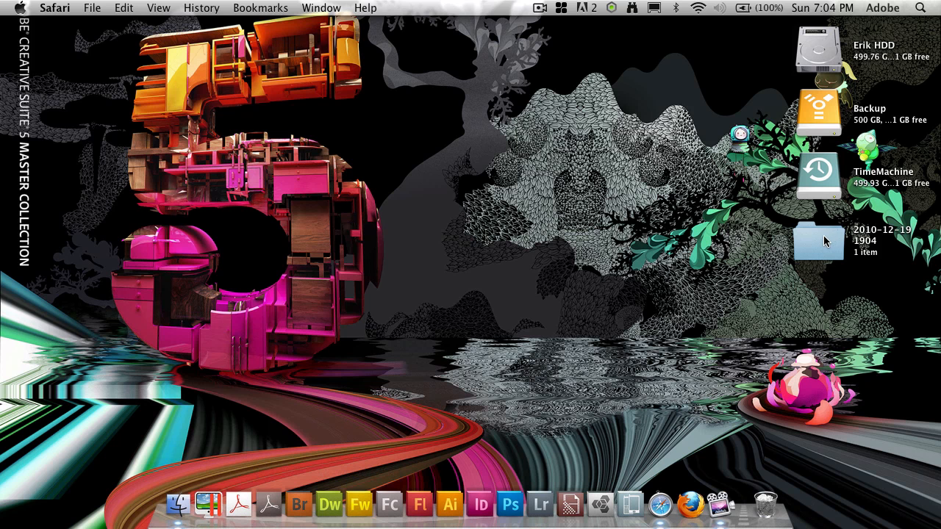
{"action": "double_click", "coordinate": [818, 241]}
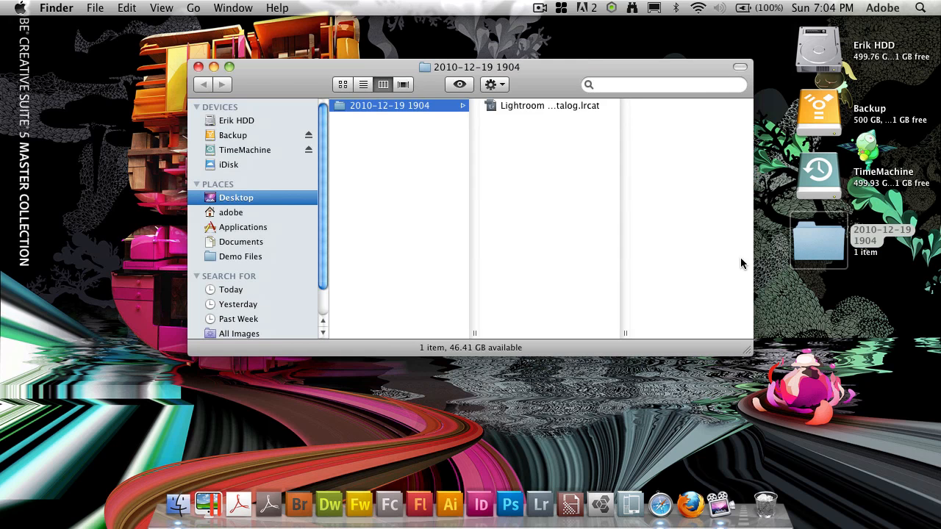
{"action": "left_click", "coordinate": [542, 105]}
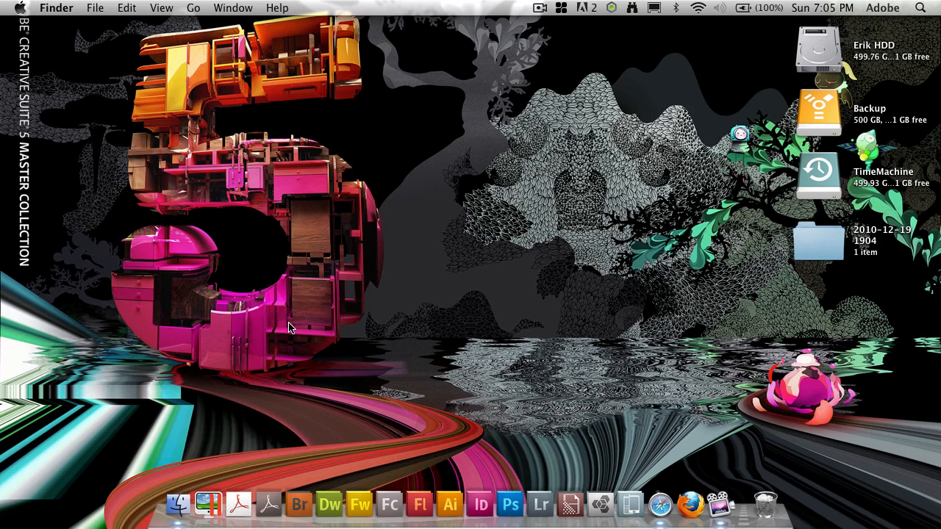
{"action": "mouse_move", "coordinate": [747, 278]}
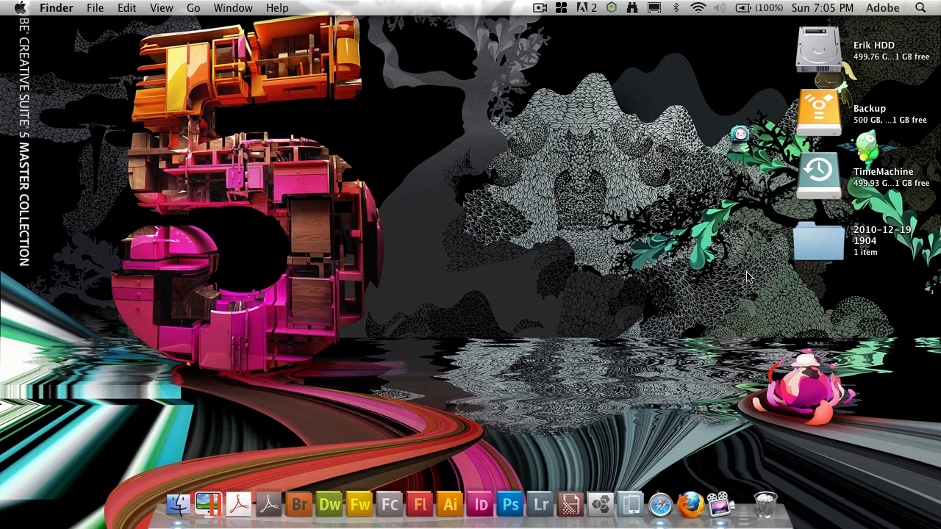